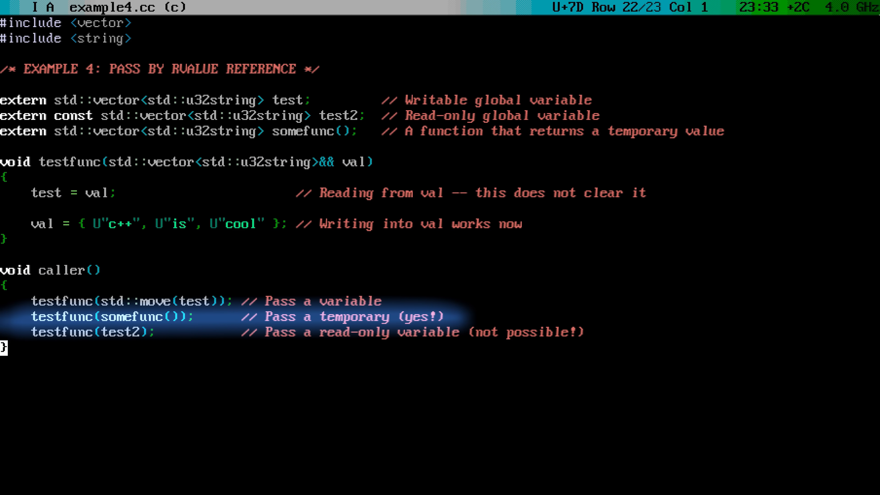
{"action": "type", "text": "//"}
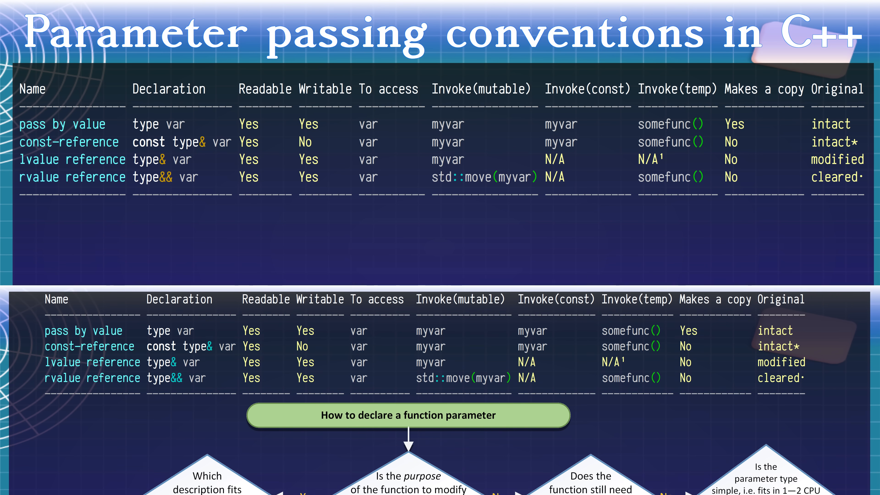
{"action": "scroll", "scroll_direction": "down", "scroll_amount": 3}
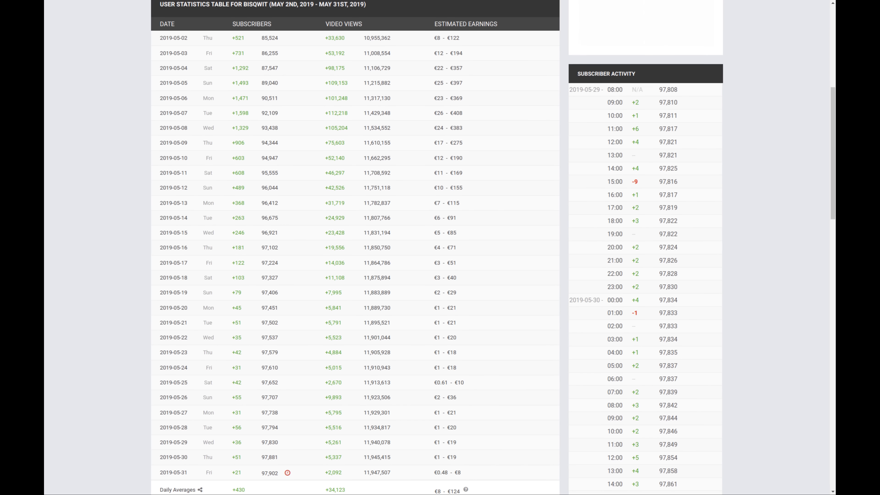
{"action": "scroll", "scroll_direction": "down", "scroll_amount": 3}
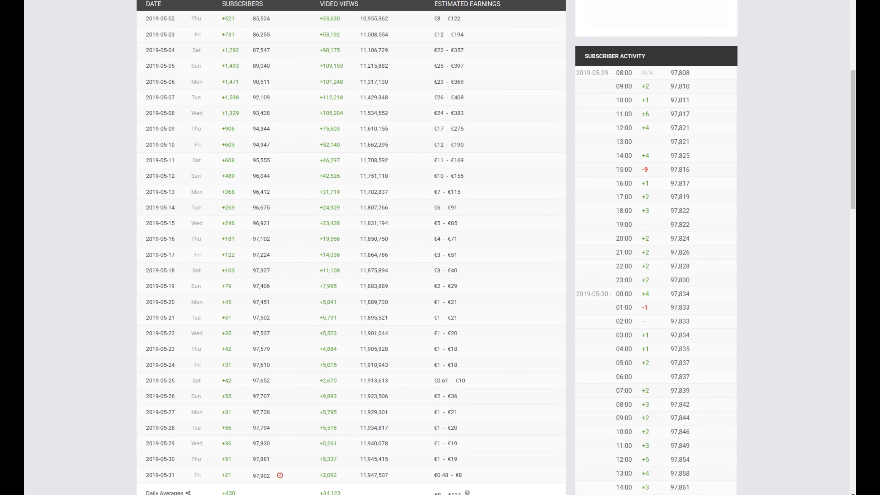
{"action": "scroll", "scroll_direction": "down", "scroll_amount": 3}
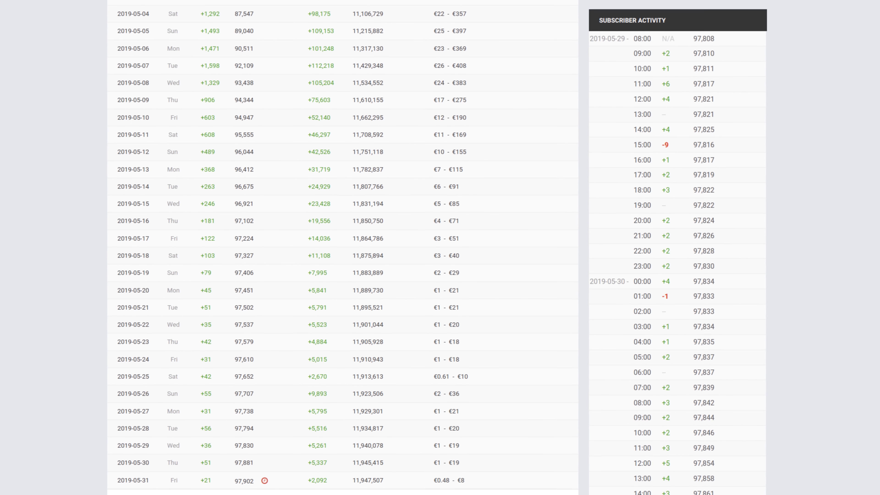
{"action": "scroll", "scroll_direction": "down", "scroll_amount": 3}
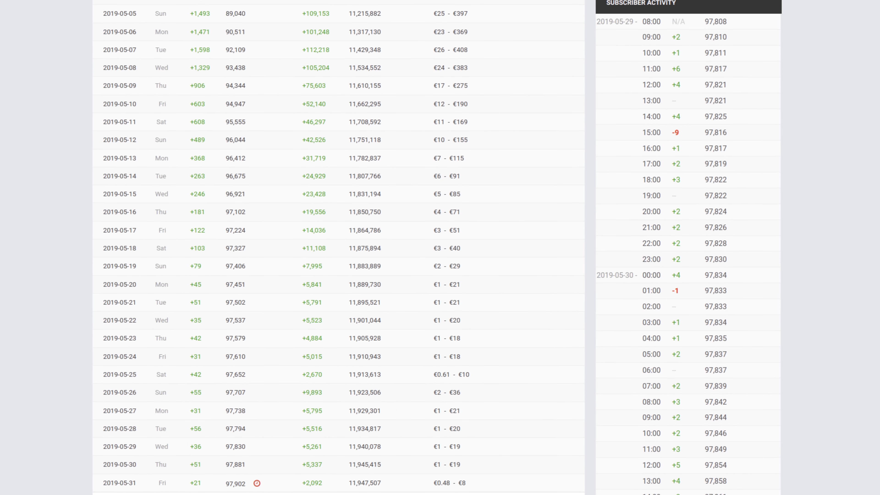
{"action": "scroll", "scroll_direction": "down", "scroll_amount": 3}
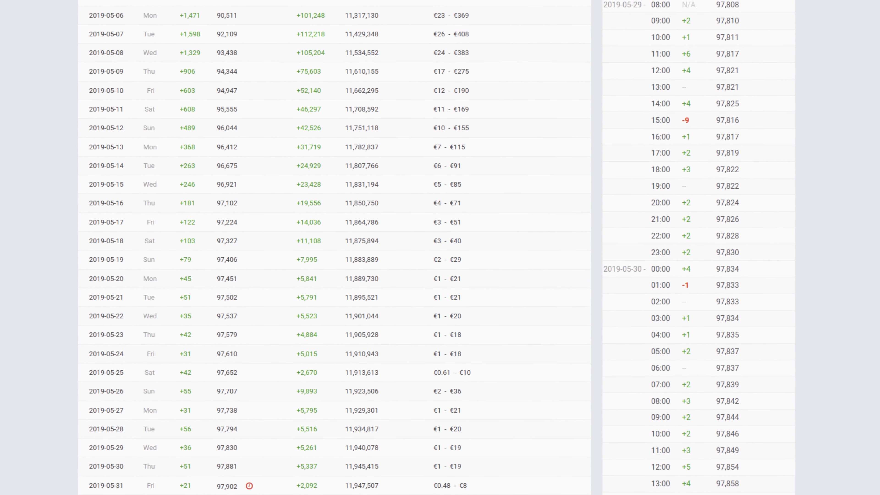
{"action": "scroll", "scroll_direction": "down", "scroll_amount": 3}
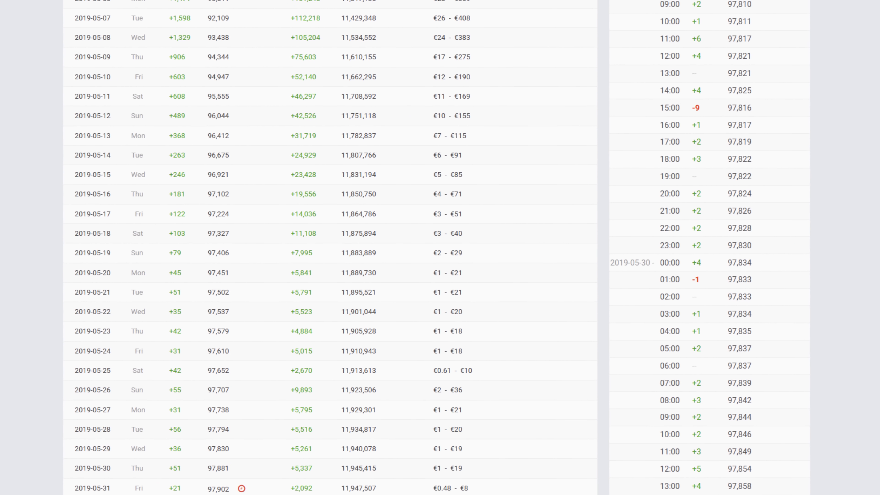